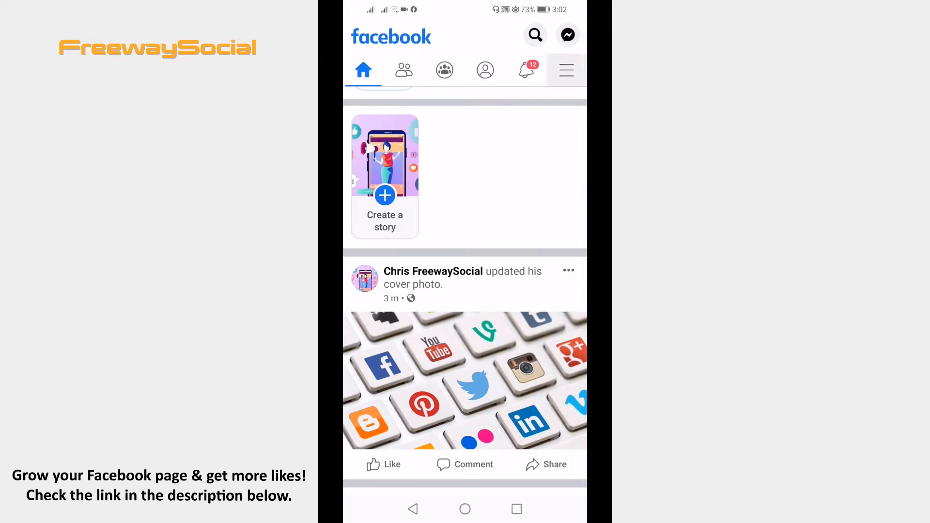
# Open the menu and choose Settings under Settings & Privacy.
pyautogui.click(565, 70)
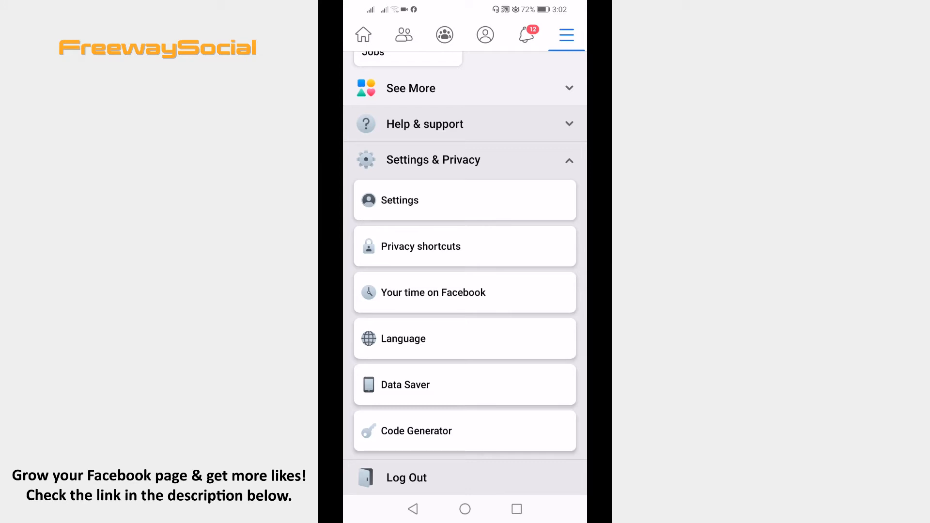
pyautogui.click(399, 200)
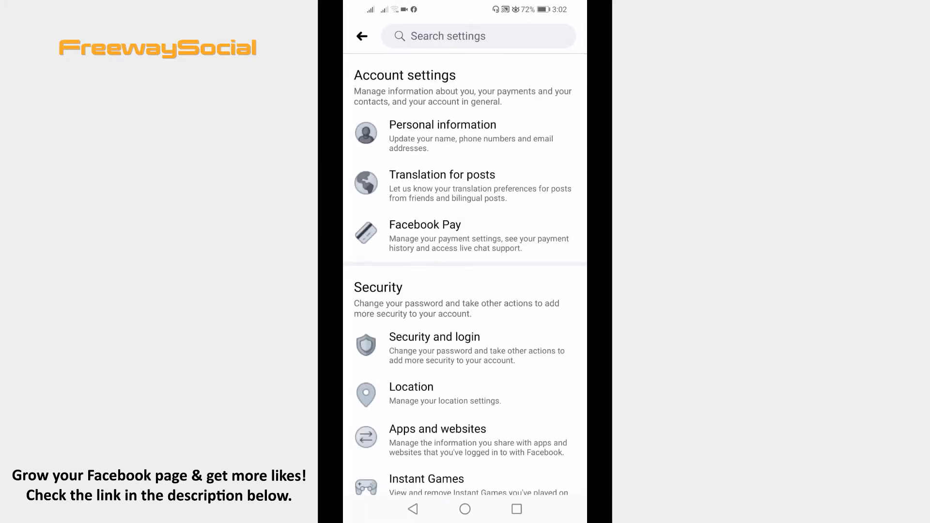
# Scroll to Your Facebook information and open the Activity log.
pyautogui.scroll(-3)
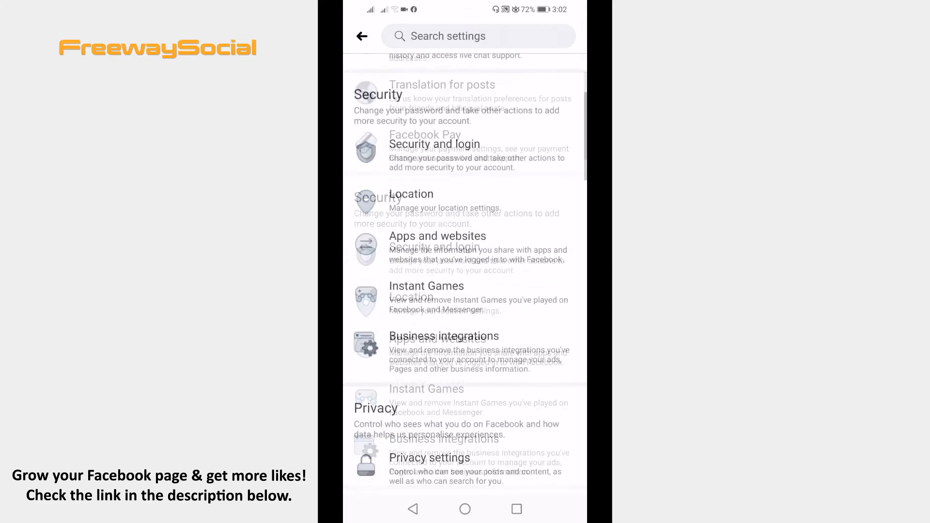
pyautogui.scroll(-3)
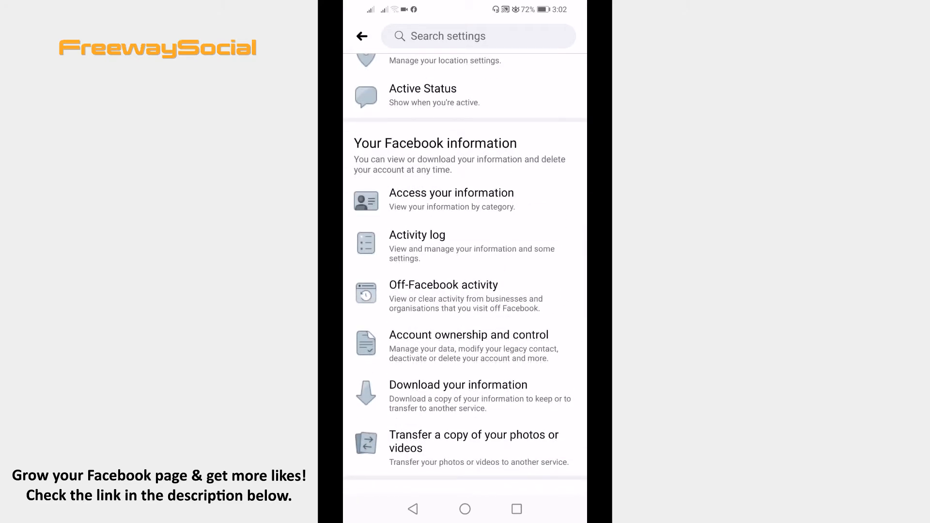
pyautogui.click(417, 235)
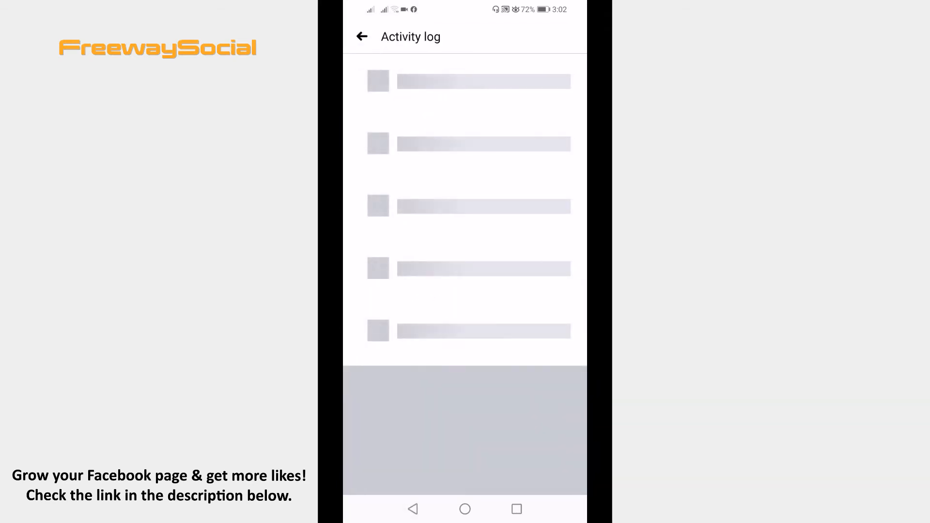